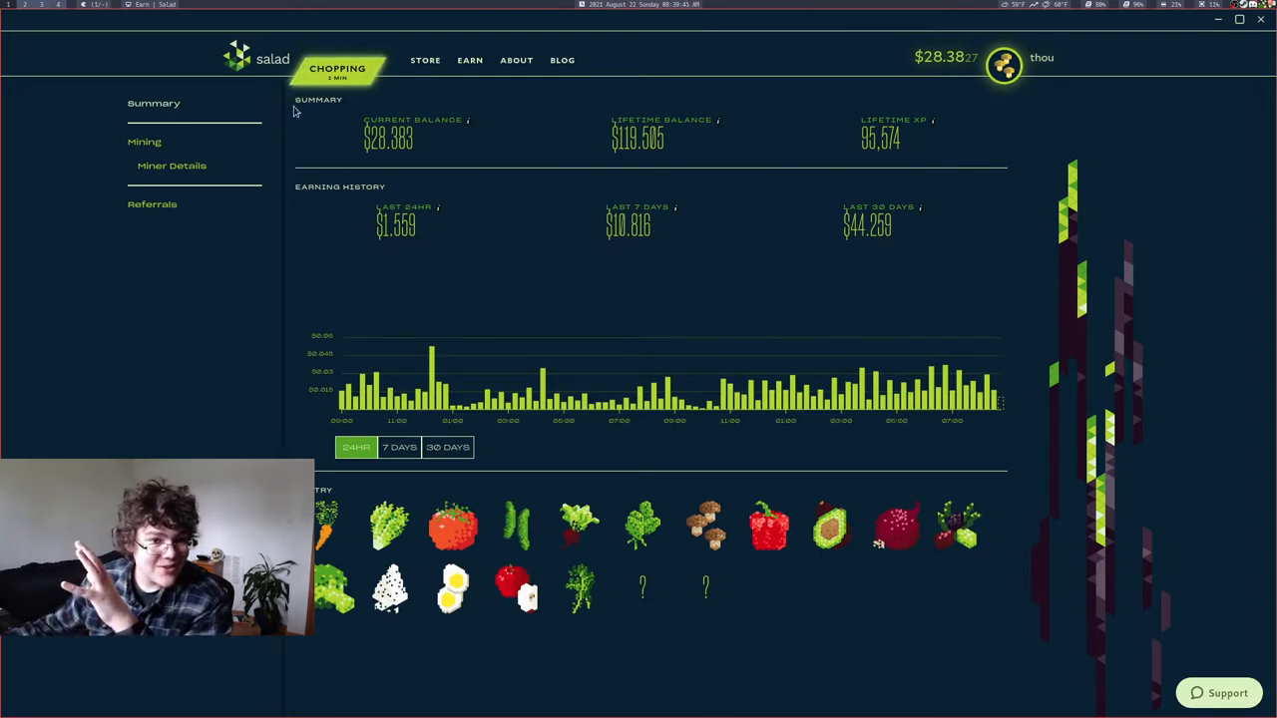
Step: Stop the running mining session, switching the CHOPPING status back to START
{"action": "left_click", "coordinate": [337, 70]}
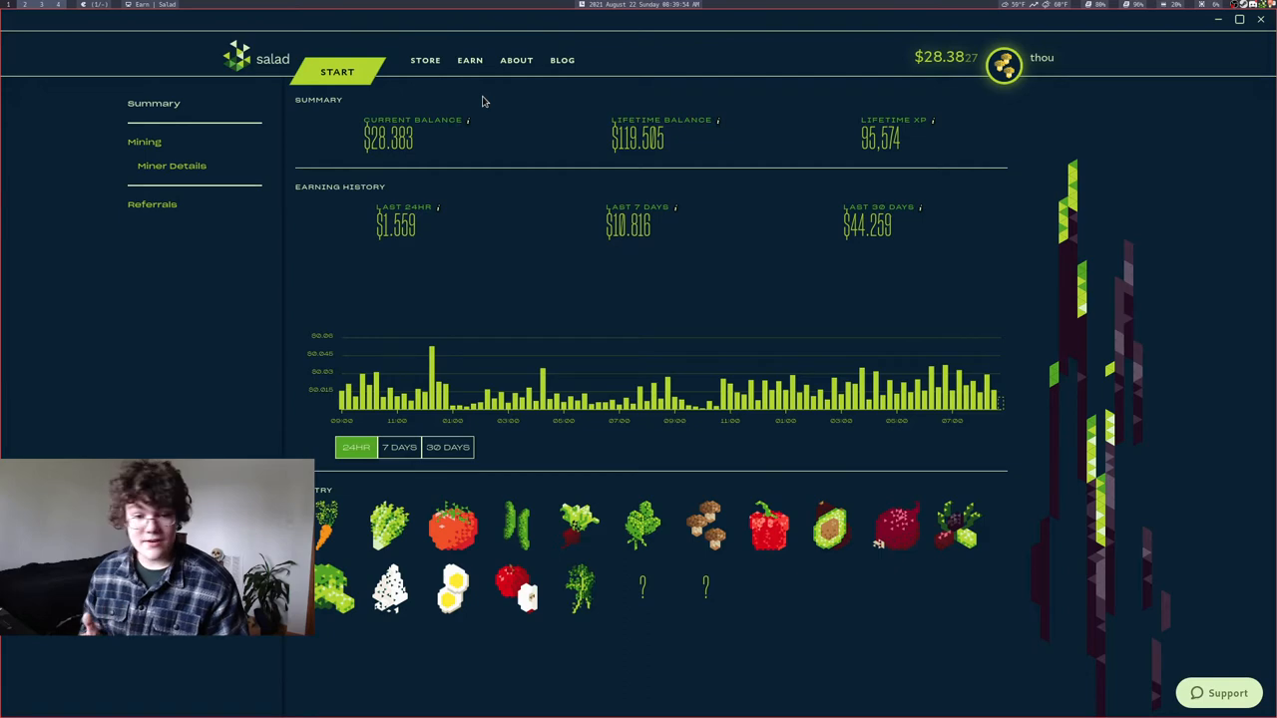
Step: Browse the rewards store and search it for 'steam gift carl'
{"action": "left_click", "coordinate": [425, 60]}
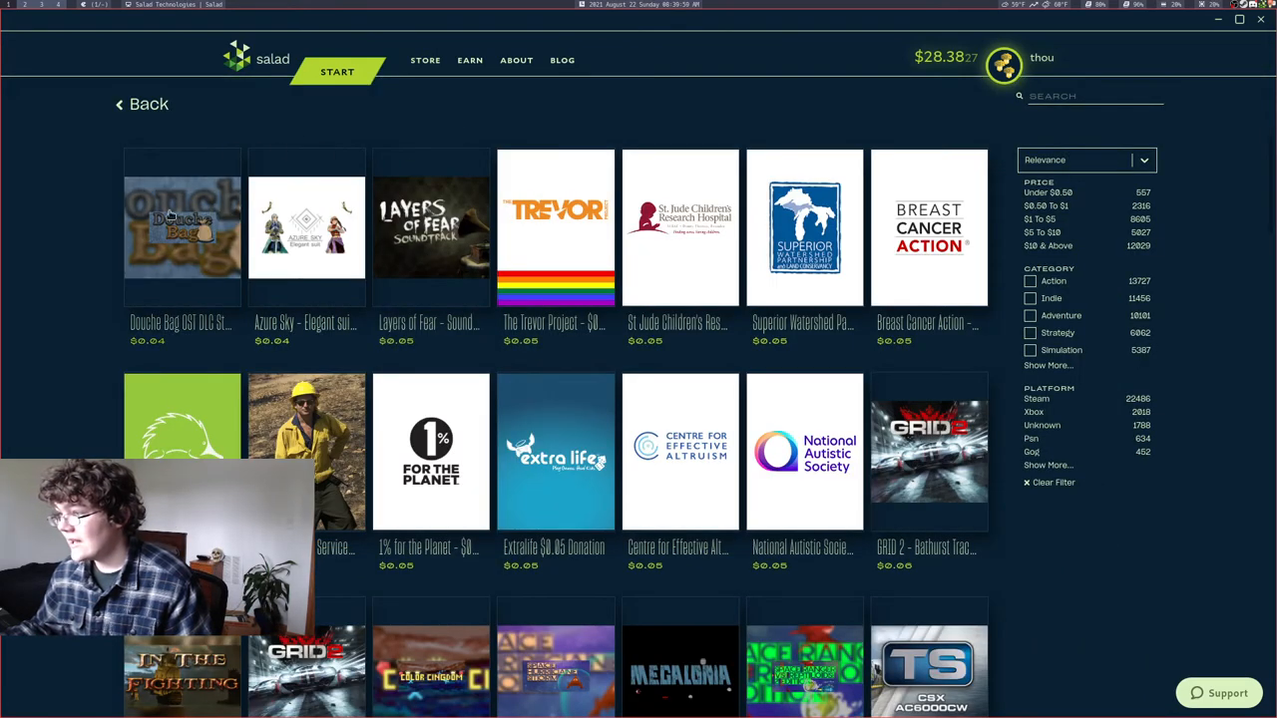
{"action": "scroll", "scroll_direction": "down", "scroll_amount": 3}
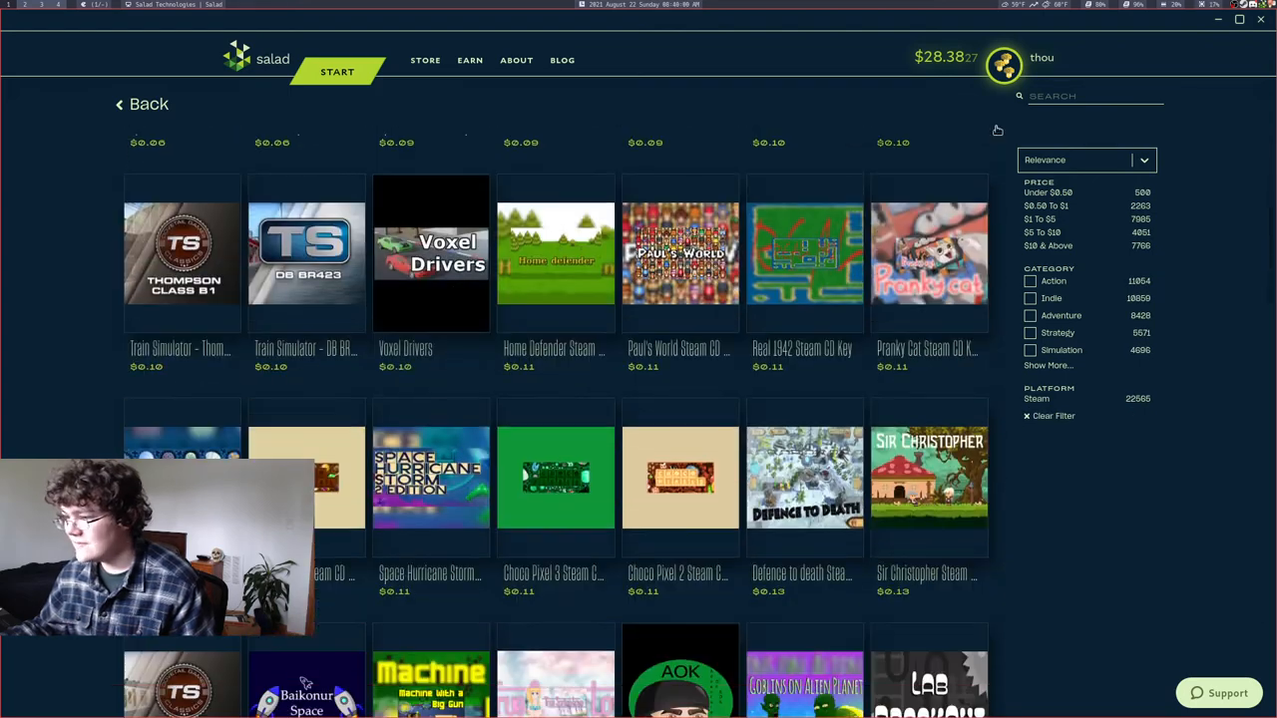
{"action": "type", "text": "st"}
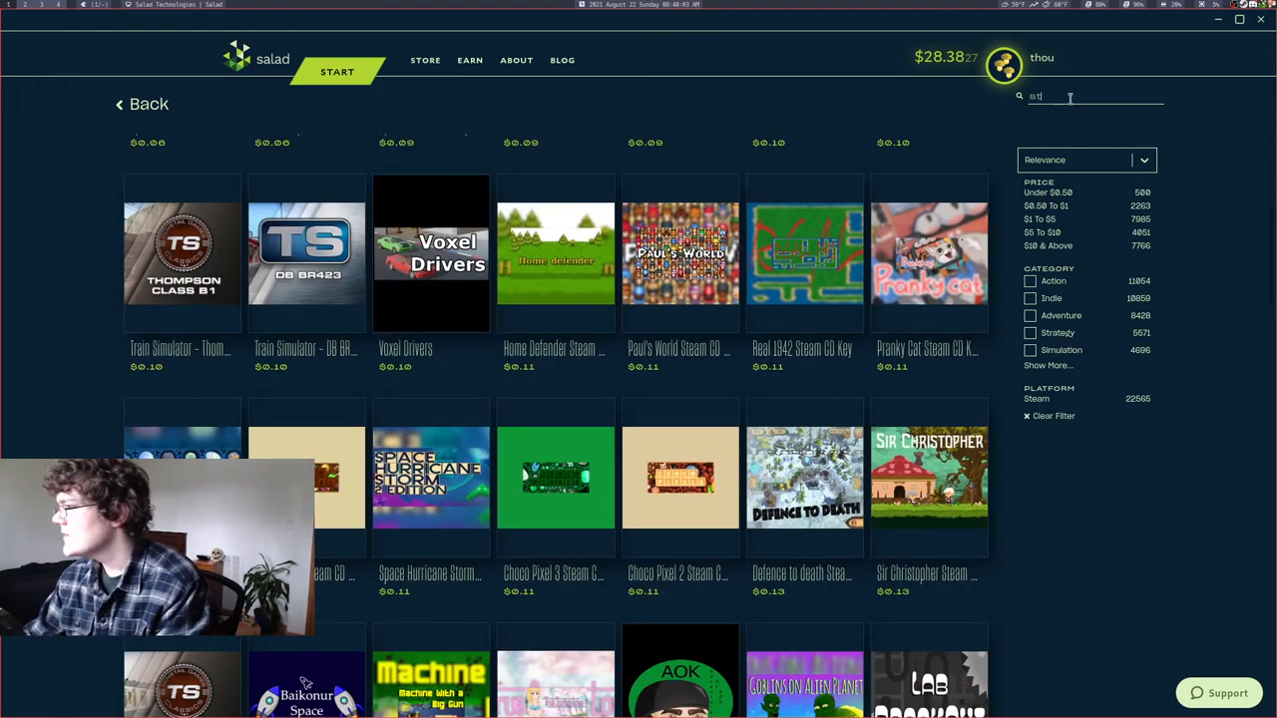
{"action": "type", "text": "steam gift carl"}
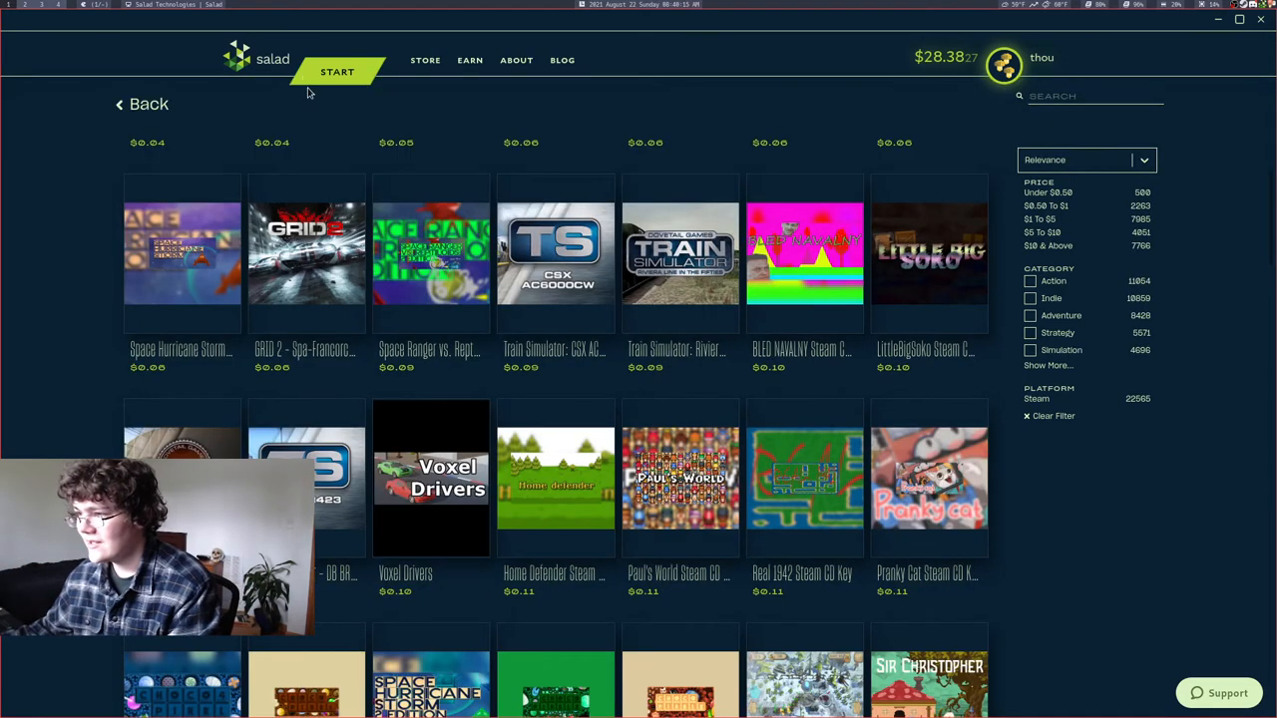
Step: Show the Earn dropdown listing the earning pages
{"action": "left_click", "coordinate": [471, 60]}
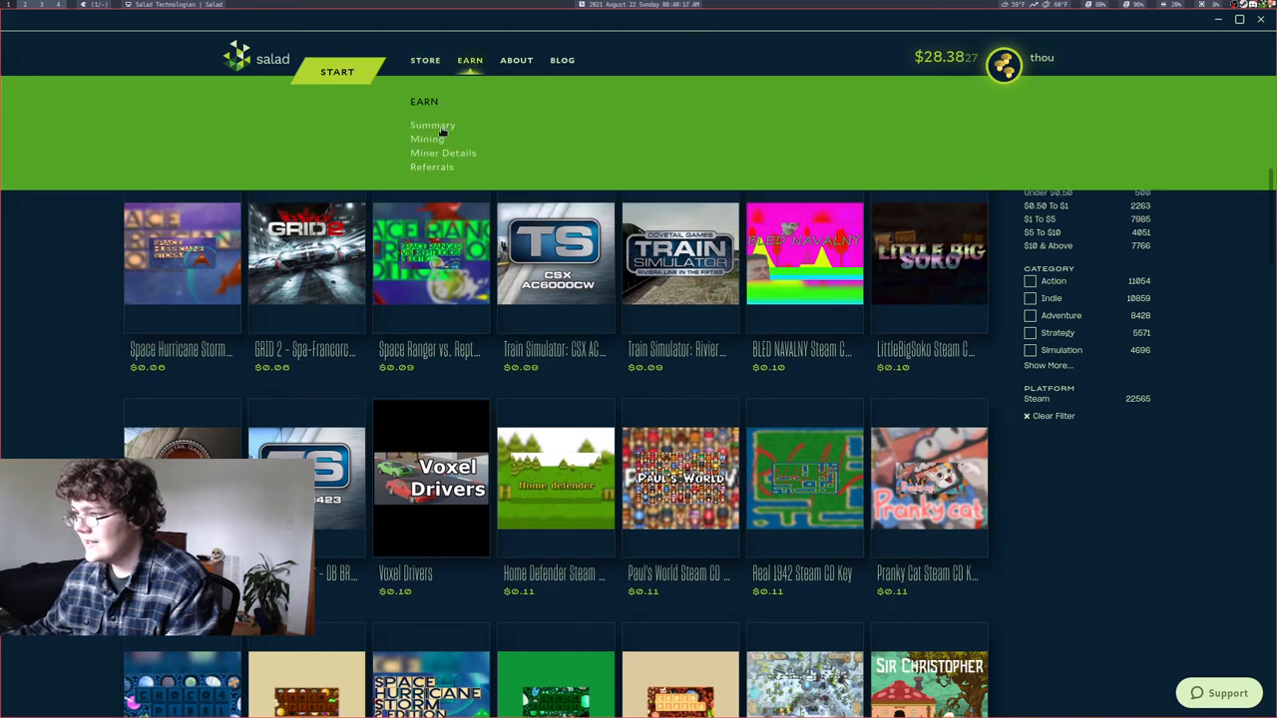